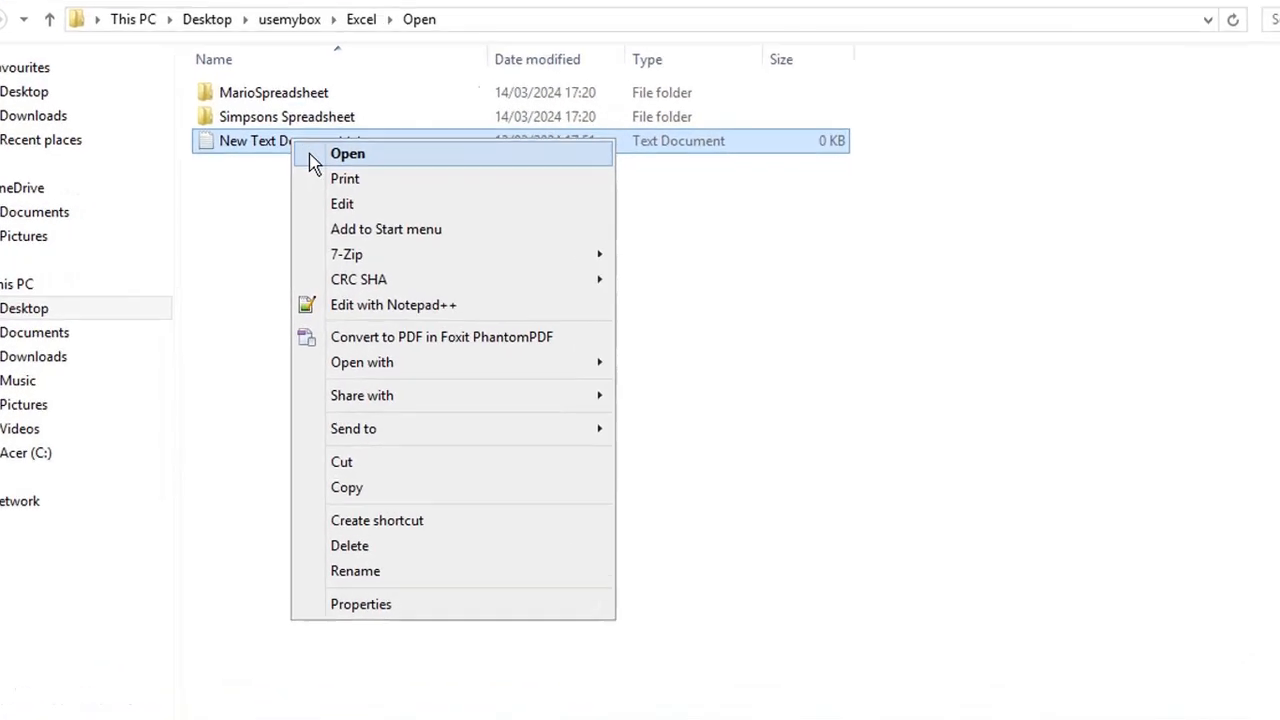
click(347, 153)
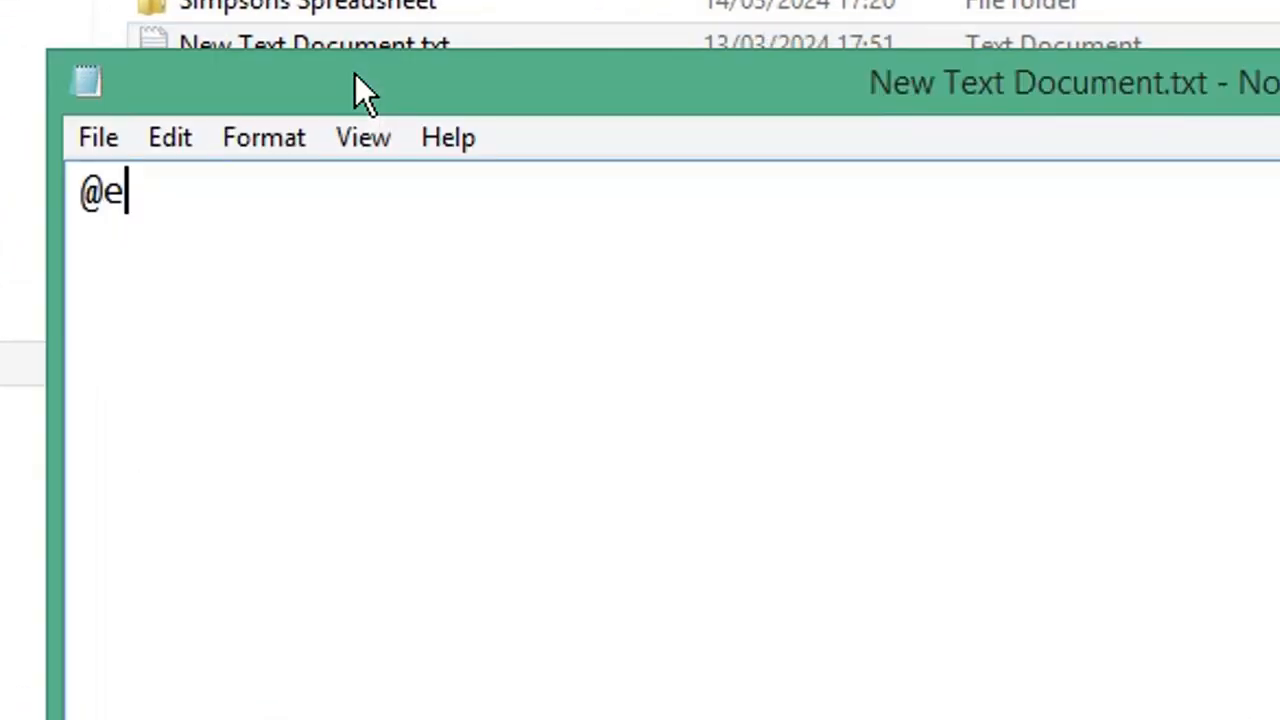
text(cho off)
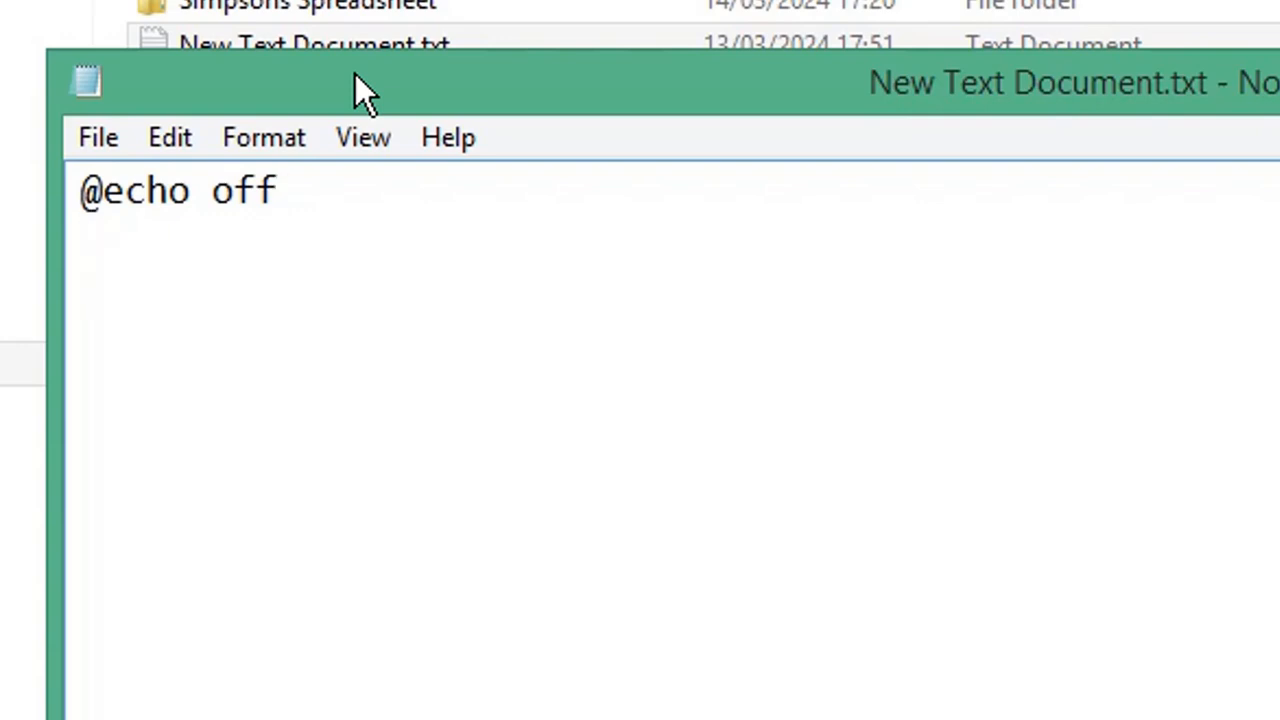
text(start)
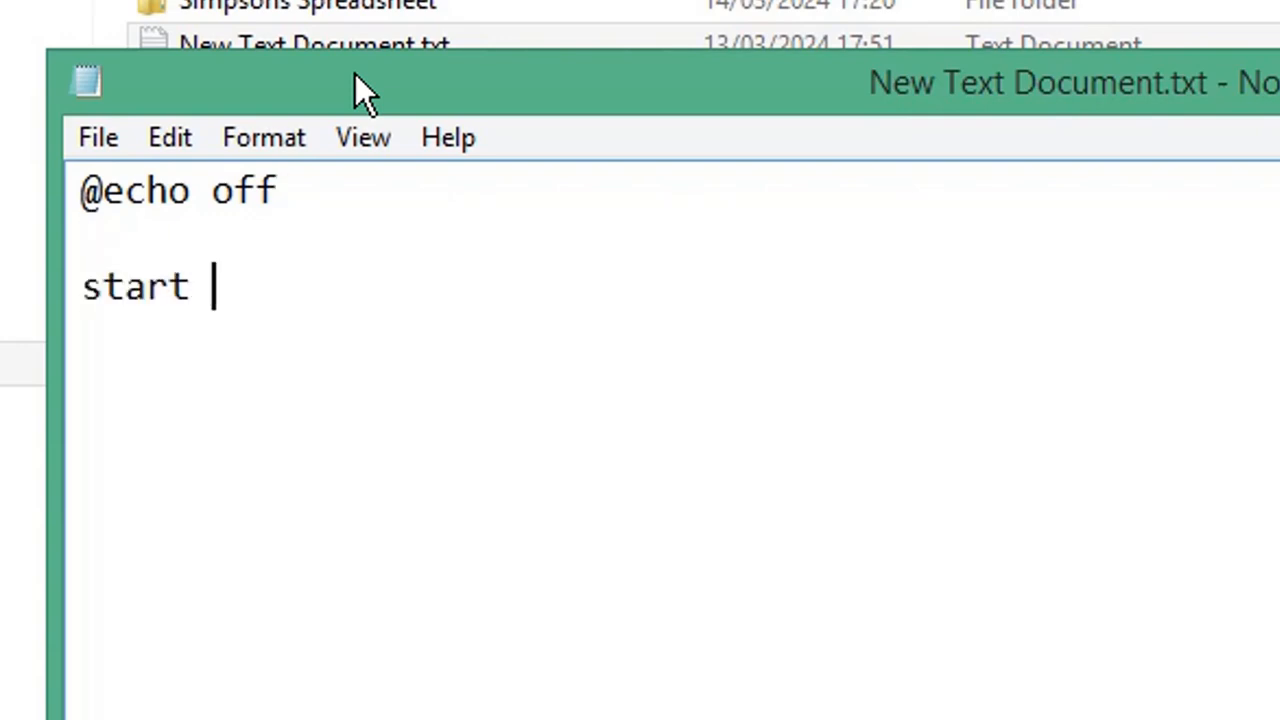
text(excel)
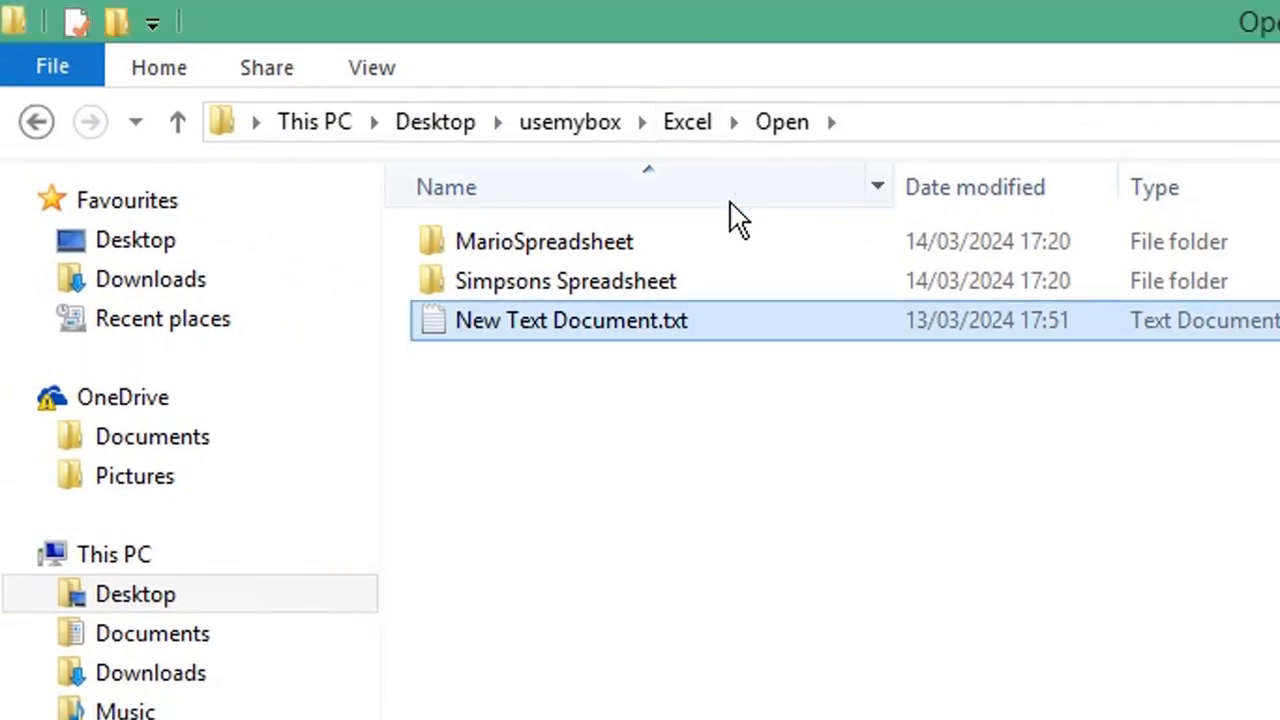
Grab the MarioSpreadsheet folder path and return to the batch document
click(544, 241)
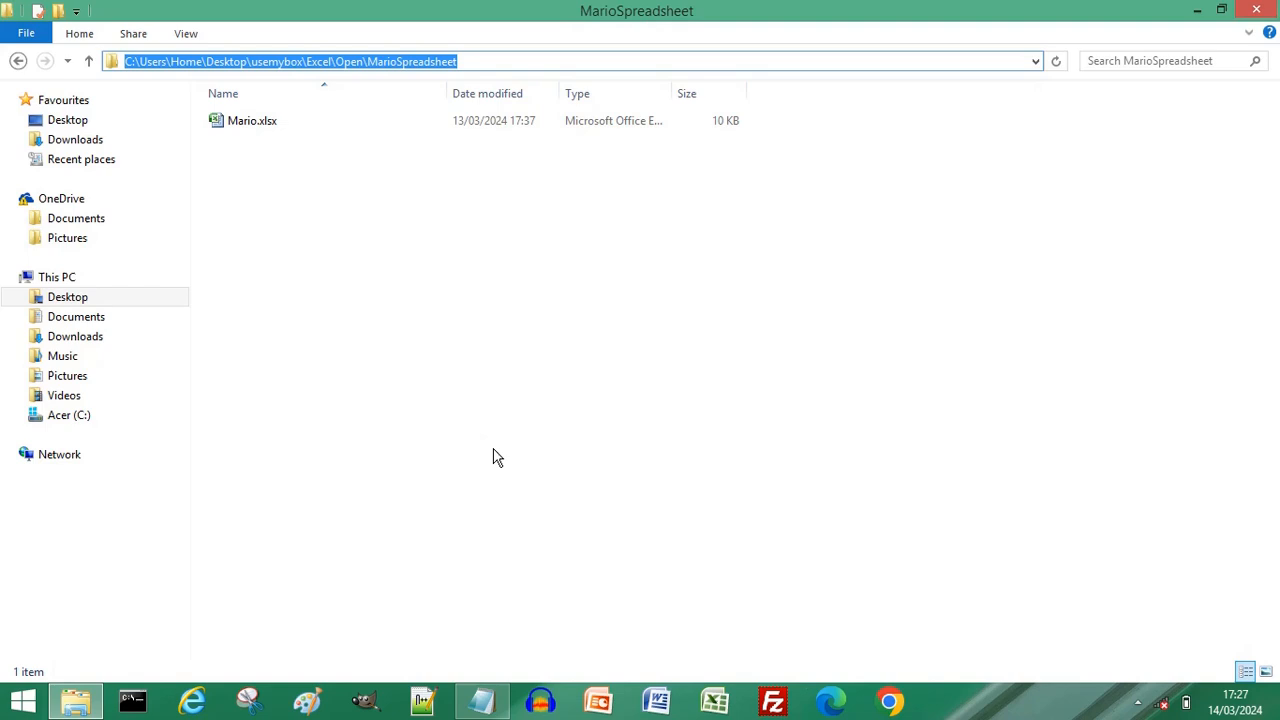
click(74, 700)
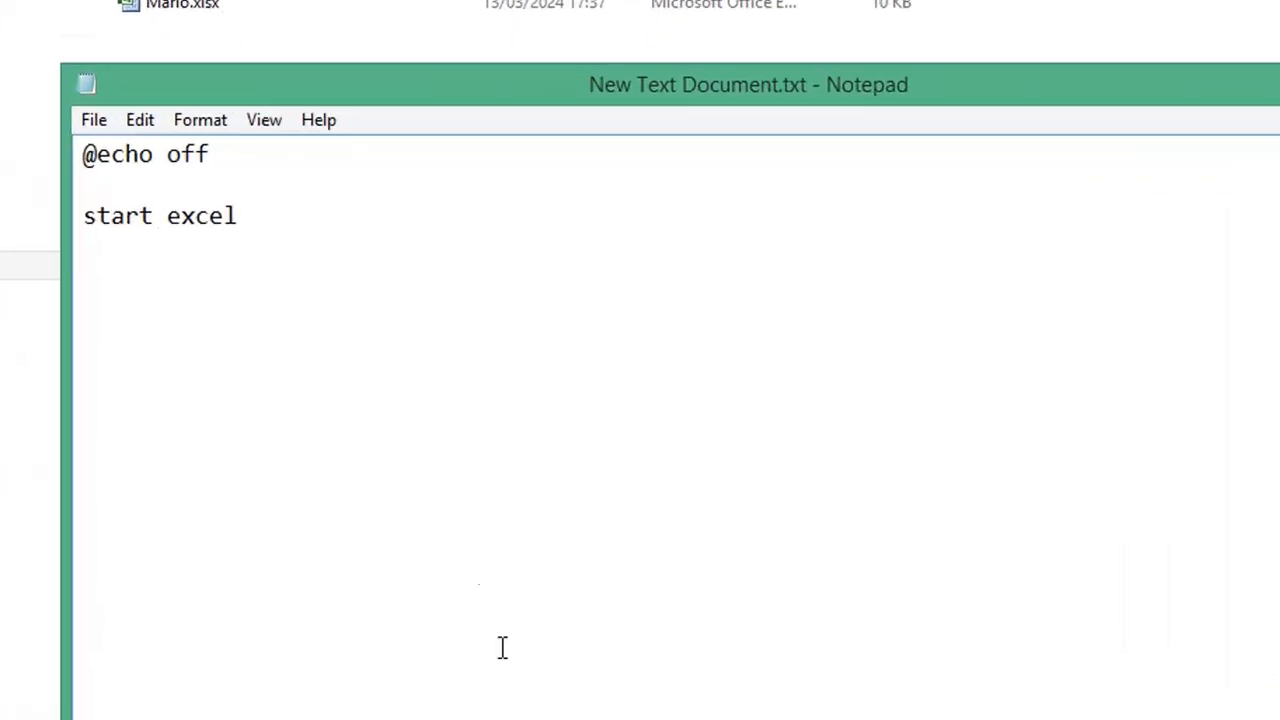
Append the MarioSpreadsheet folder path ending in \Mario.xlsx to the start excel line
key(ctrl+v)
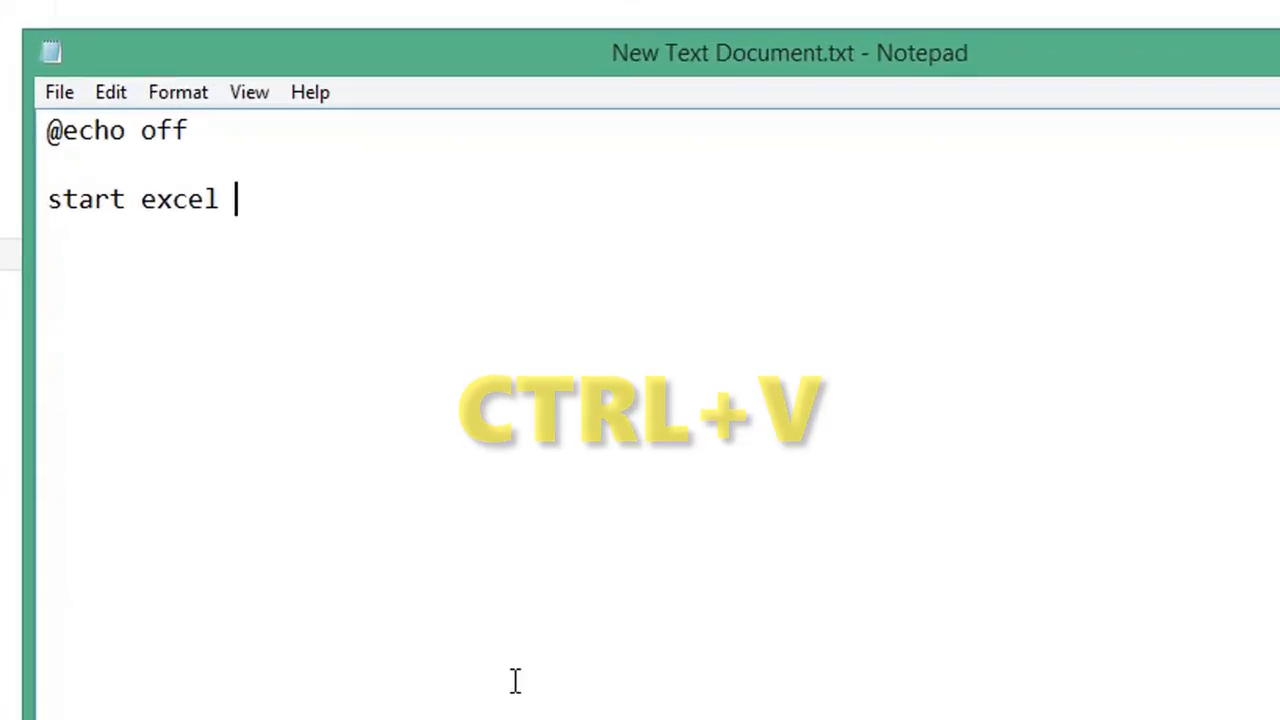
key(ctrl+v)
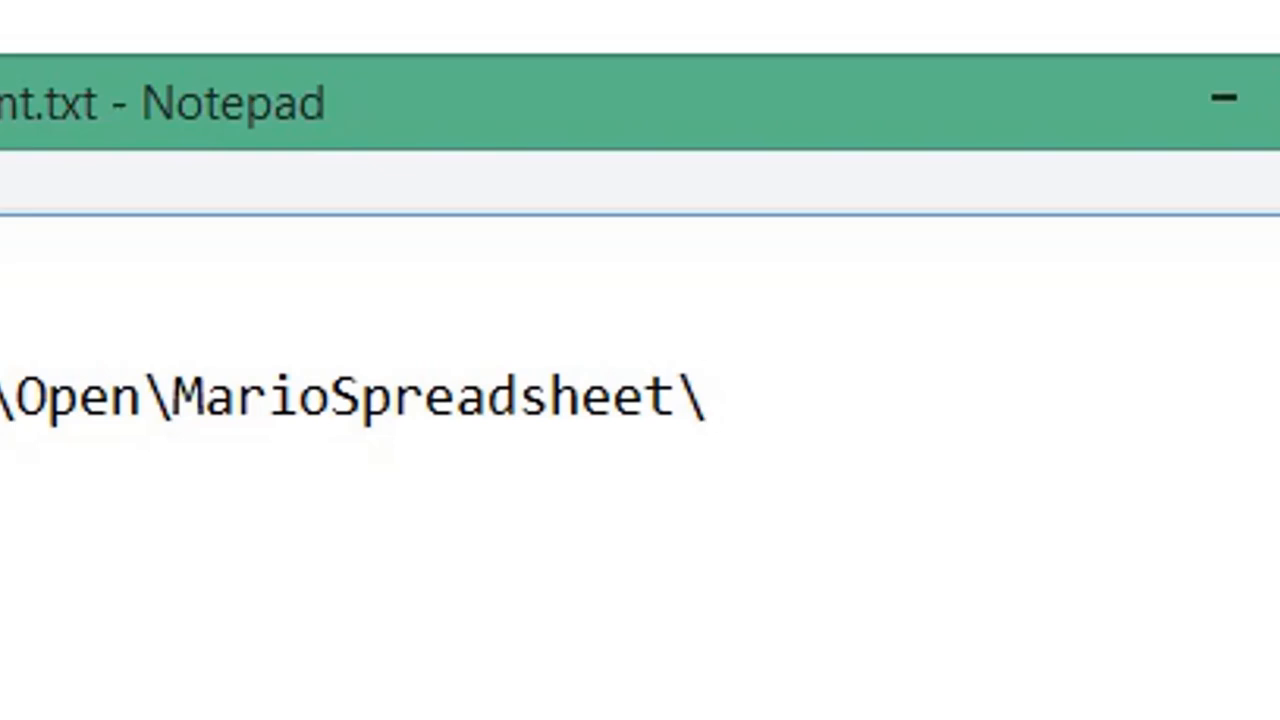
text(Mario.xlsx)
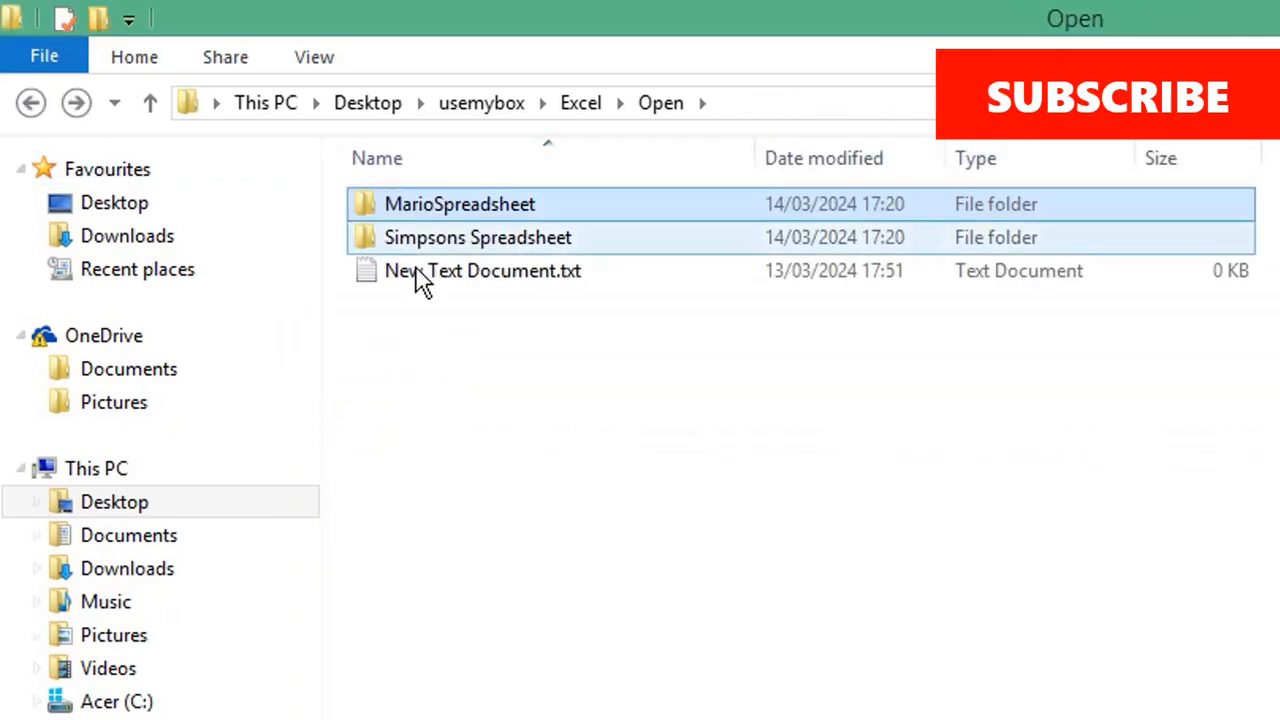
mouse_move(520, 245)
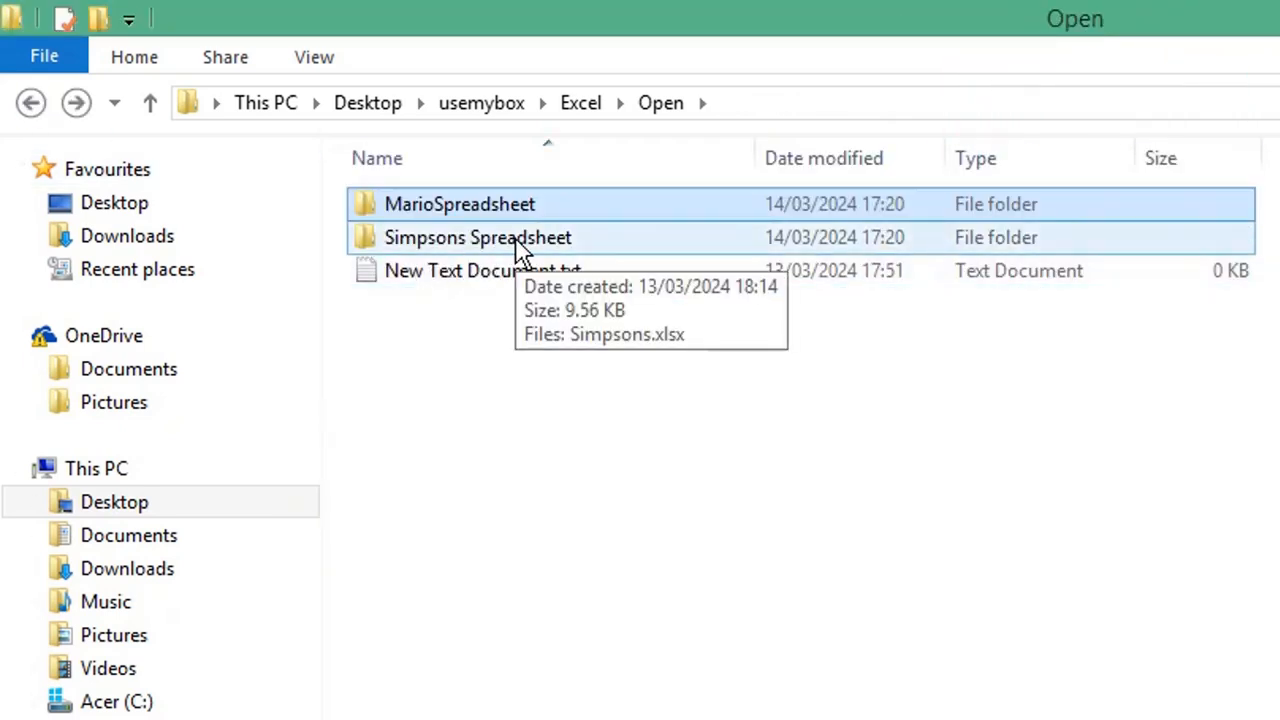
Copy the full path of the Simpsons Spreadsheet folder from its address bar
double_click(478, 237)
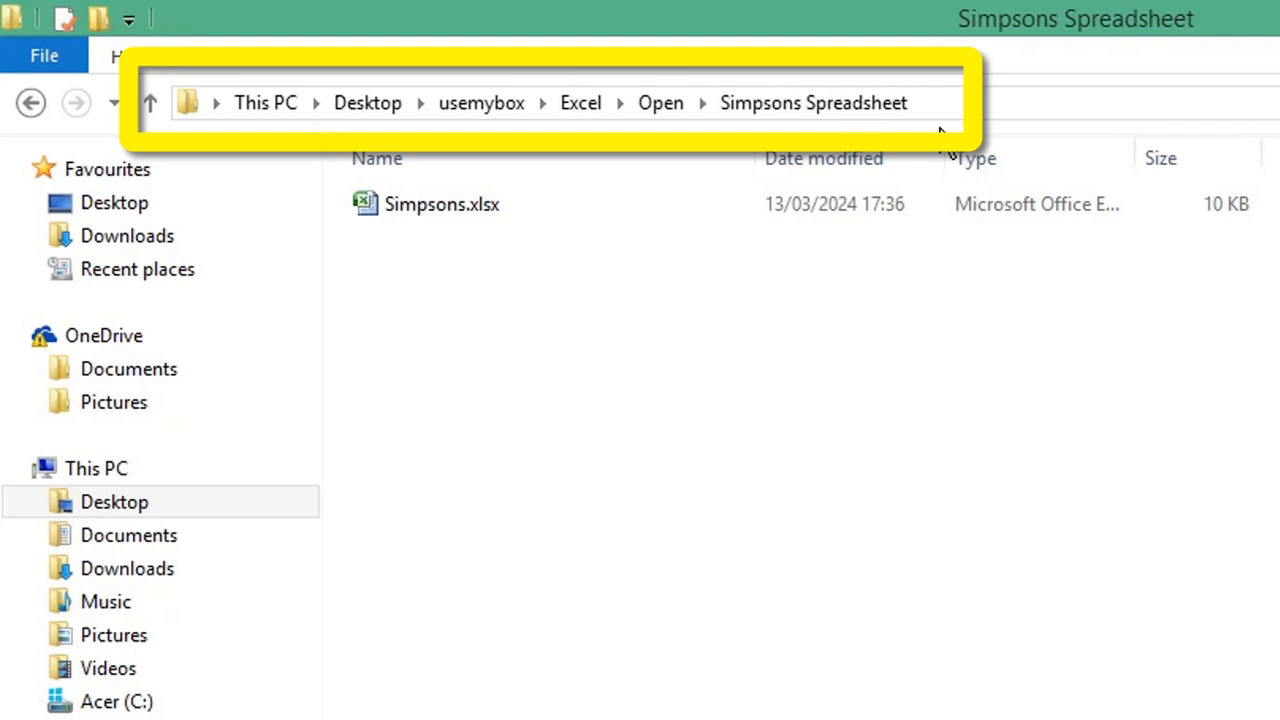
key(ctrl+c)
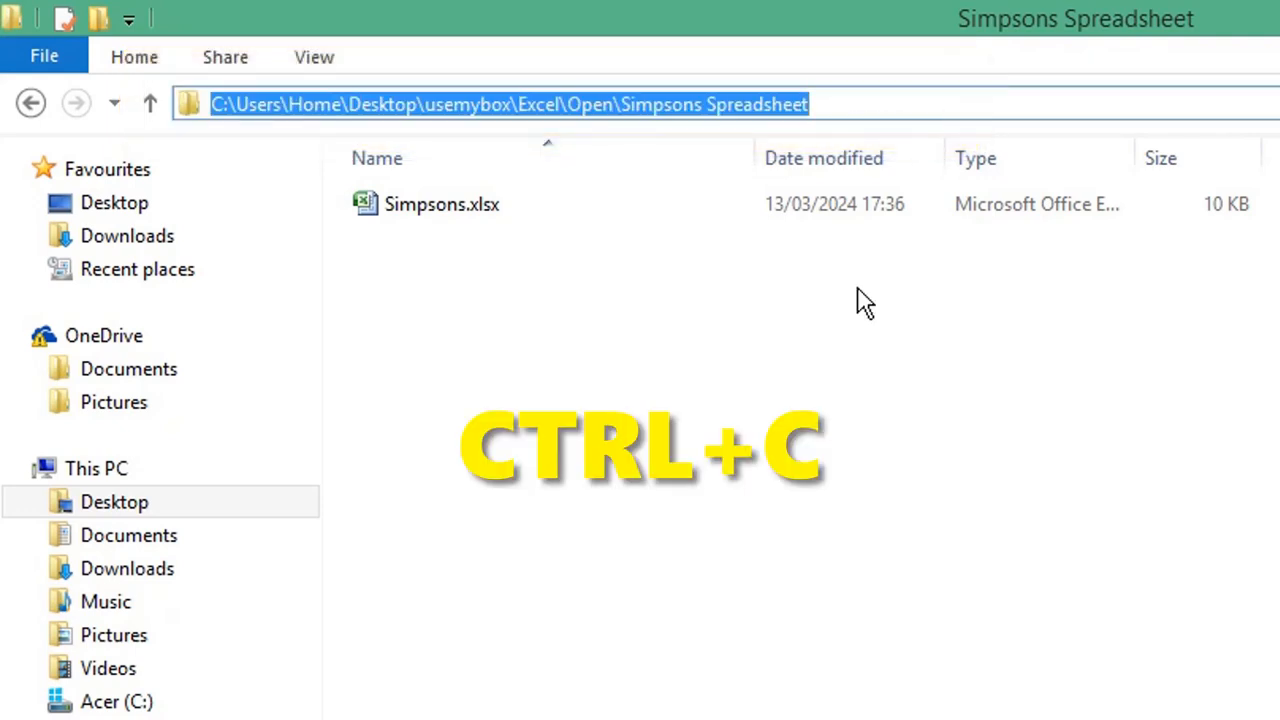
key(ctrl+c)
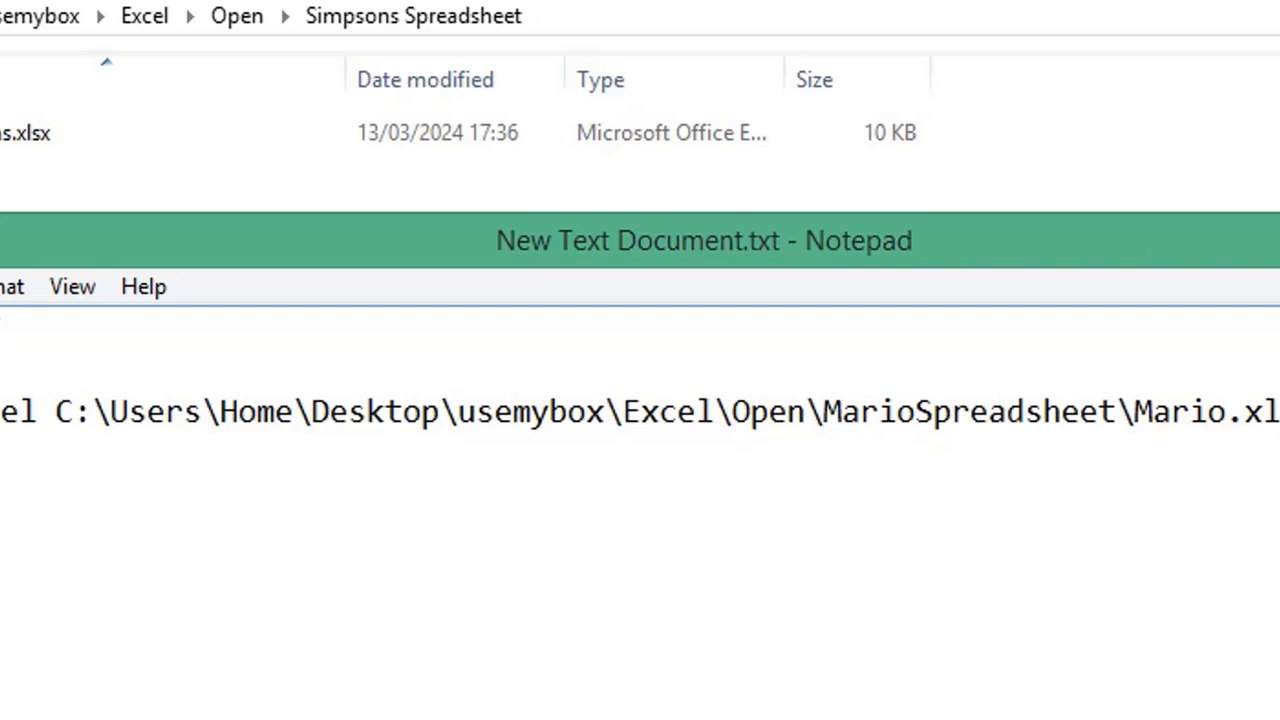
Add the quoted Simpsons Spreadsheet path with Simpsons.xlsx after Mario.xlsx on the start line
key(ctrl+v)
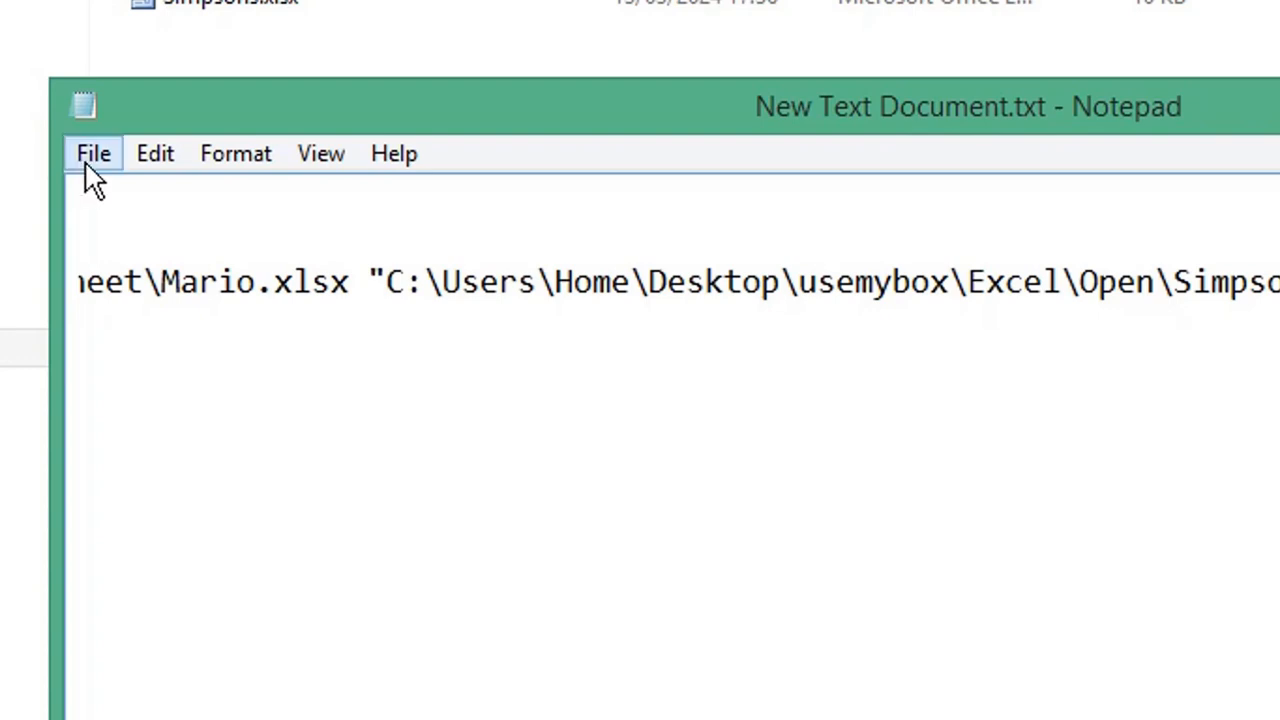
Save the script as Open.bat with Save as type set to All Files
click(93, 153)
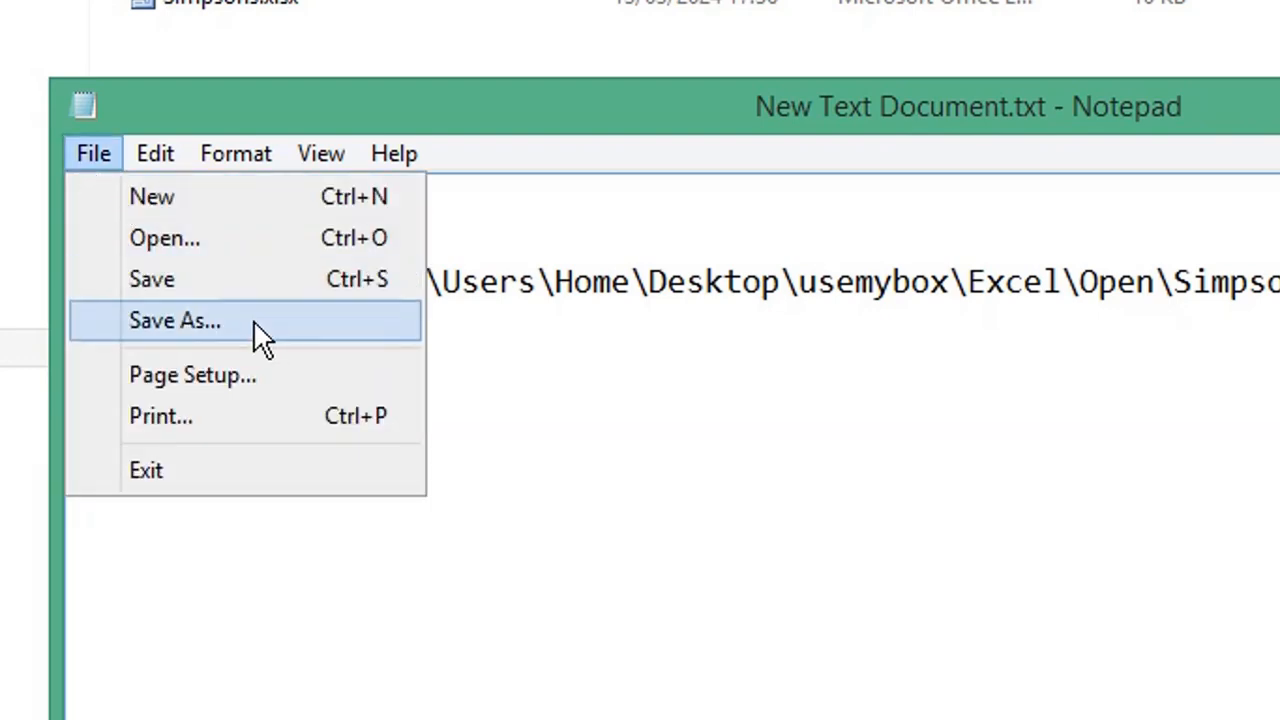
click(175, 320)
text(Open)
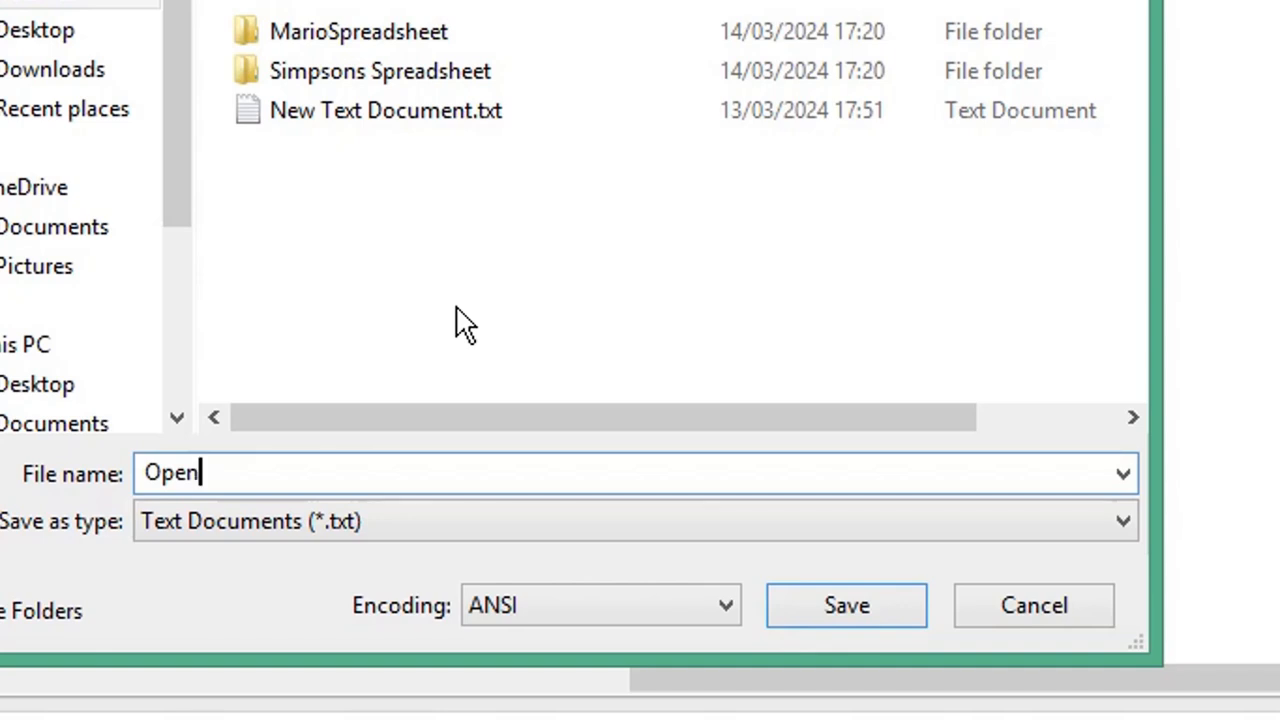
text(.bat)
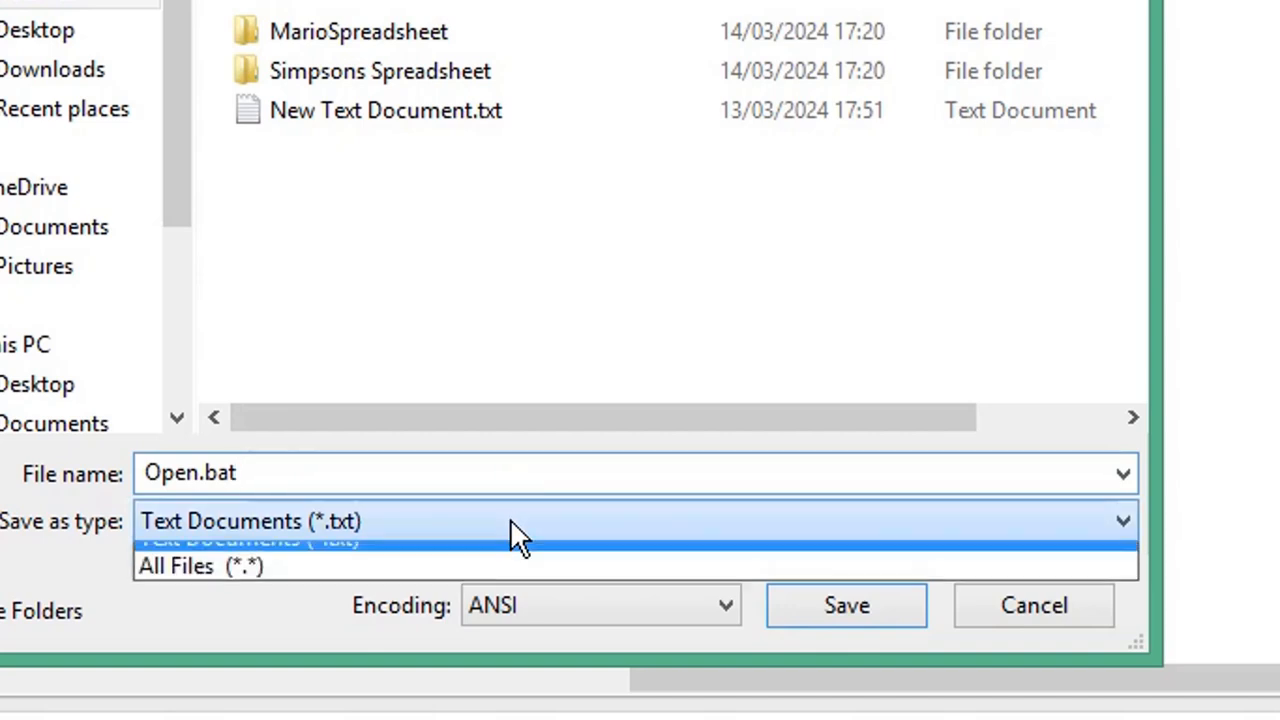
click(200, 565)
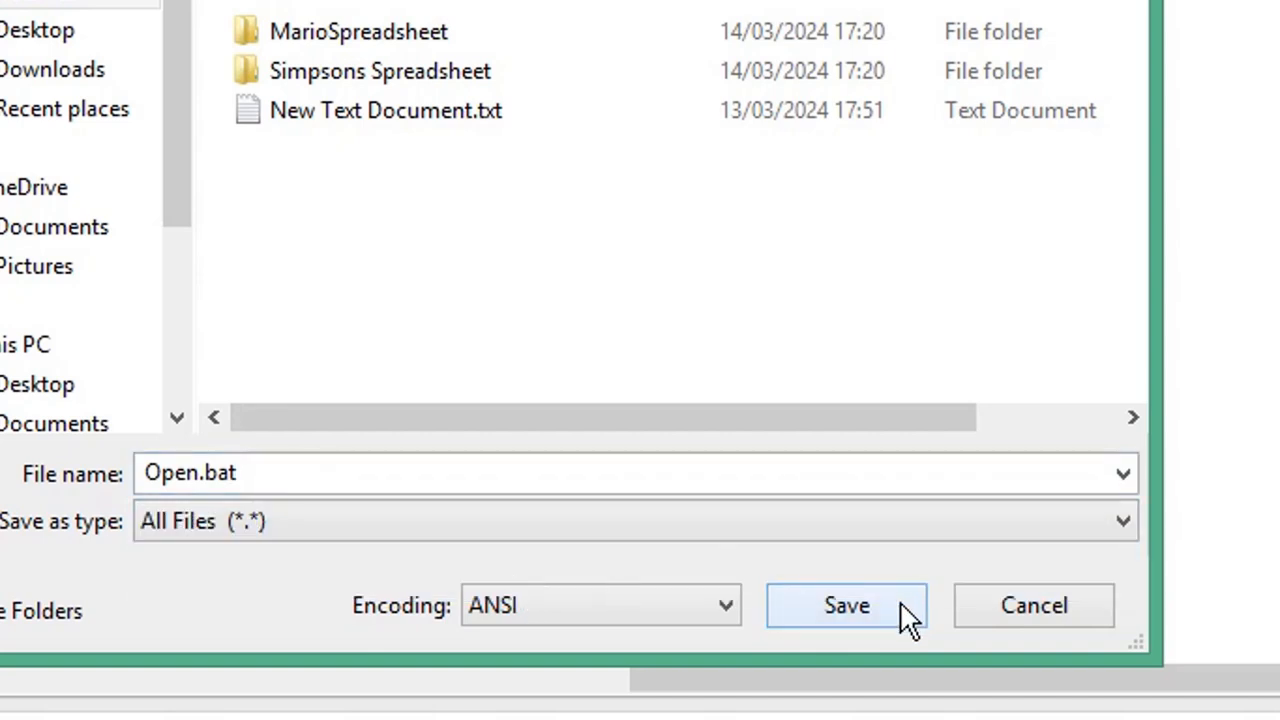
click(846, 605)
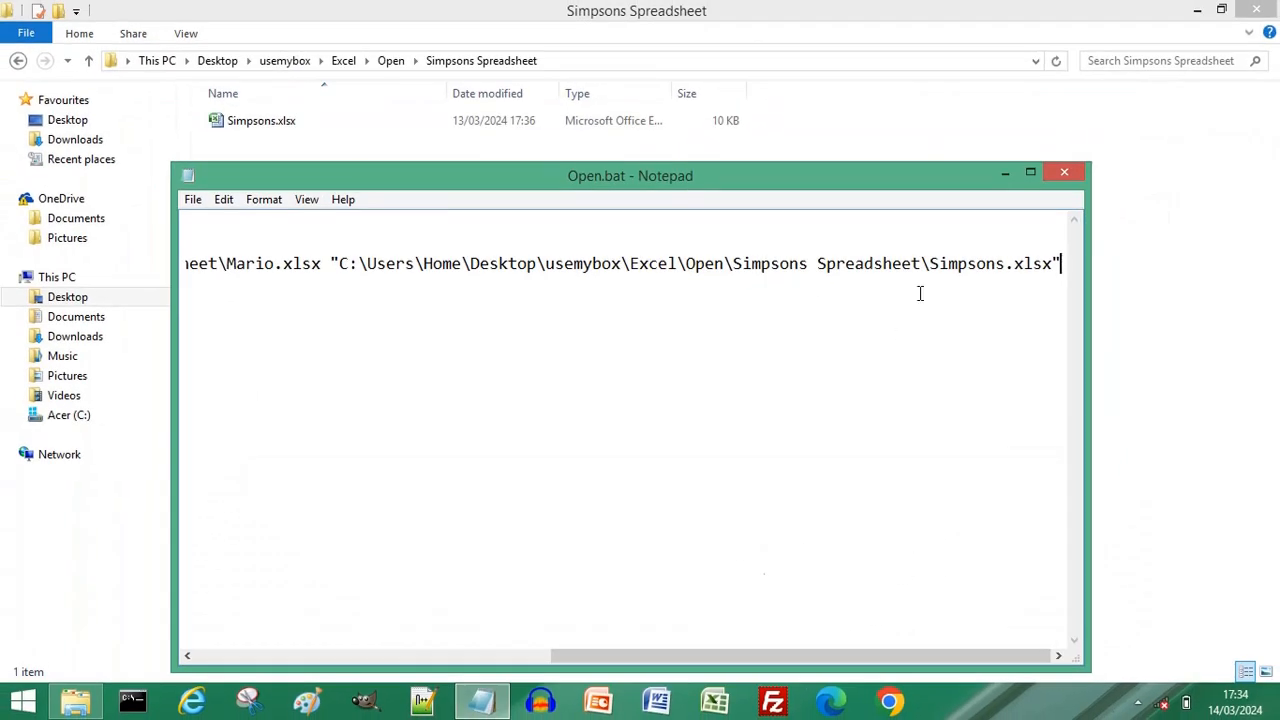
Close Notepad and run Open.bat from the Open folder to launch the spreadsheets in Excel
click(1064, 172)
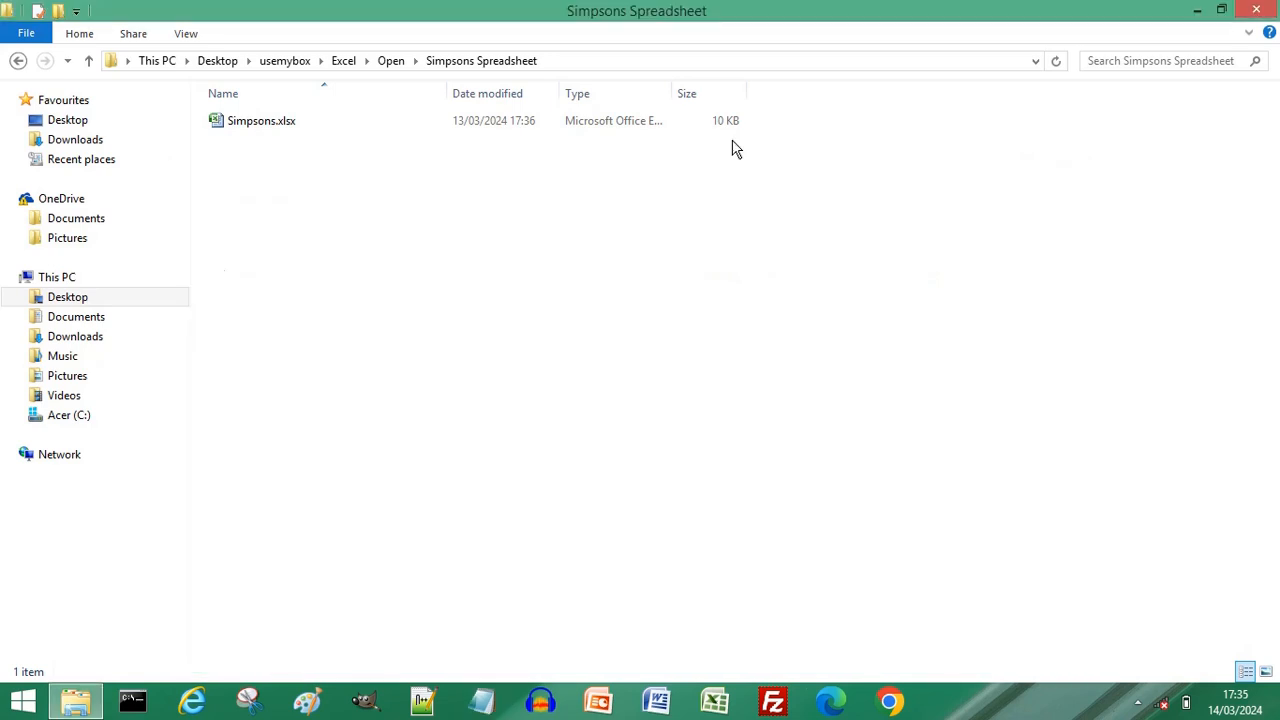
click(18, 61)
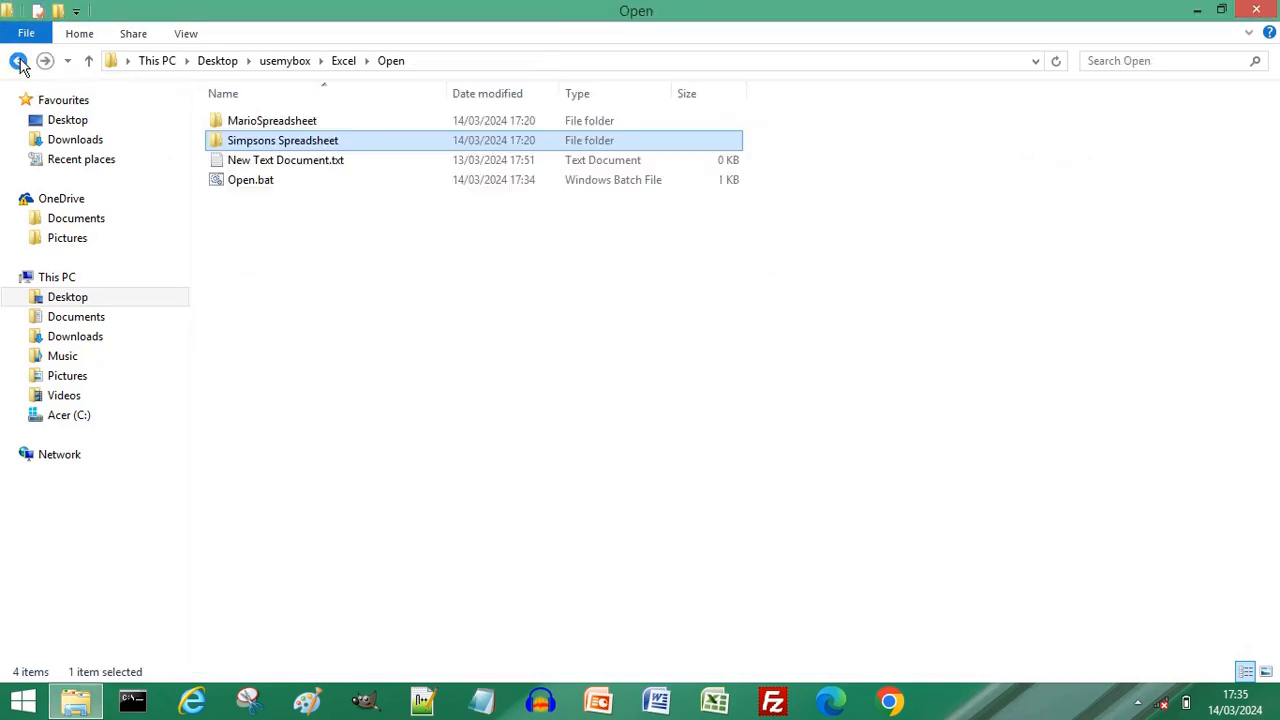
click(250, 179)
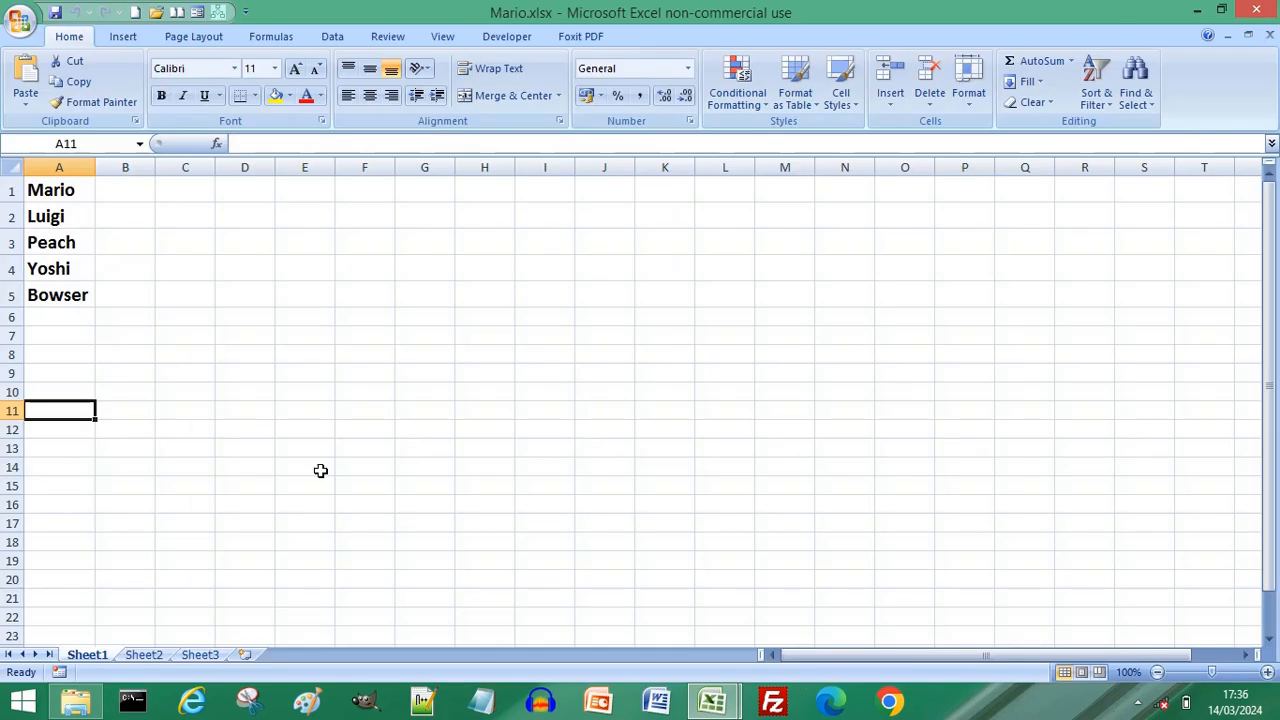
mouse_move(253, 406)
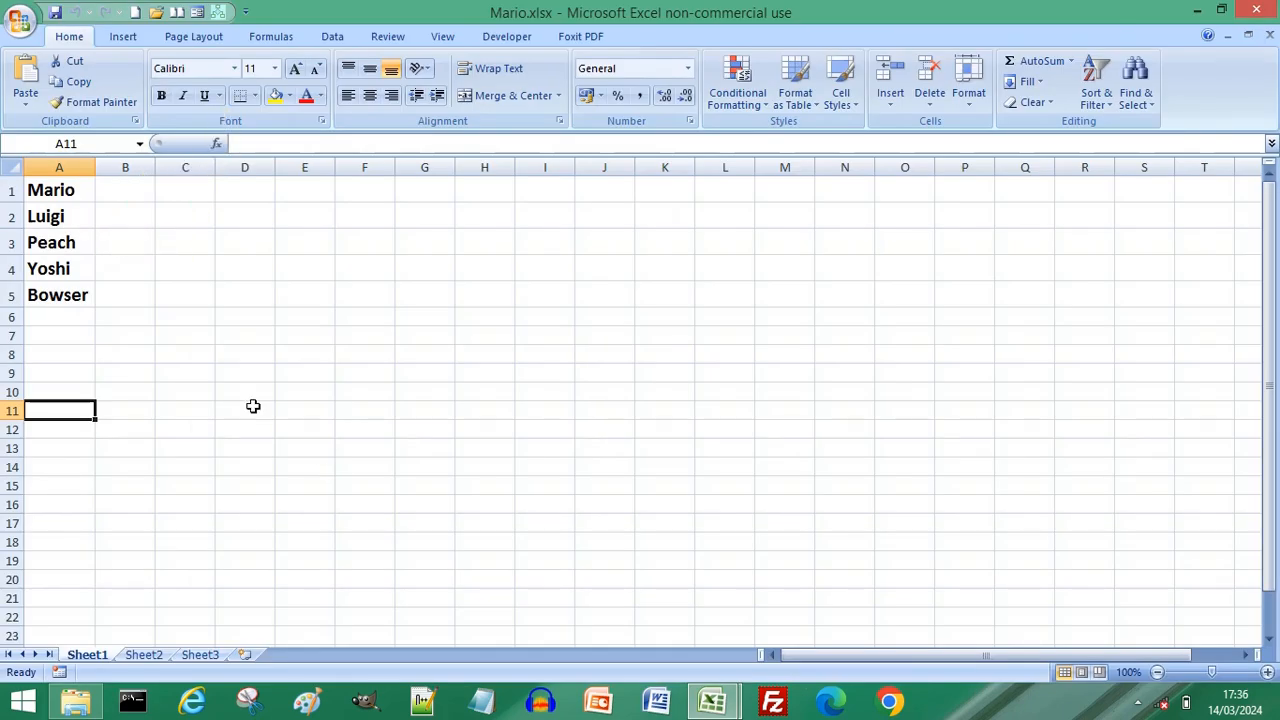